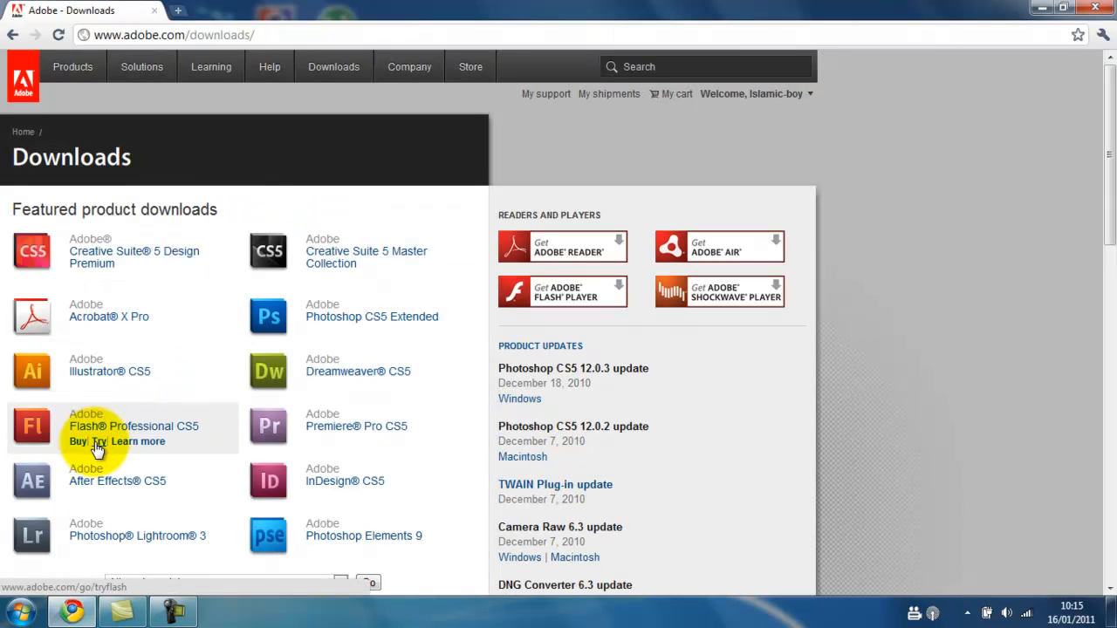
Go to the Flash Professional CS5 free trial from the featured product downloads
{"action": "left_click", "coordinate": [87, 441]}
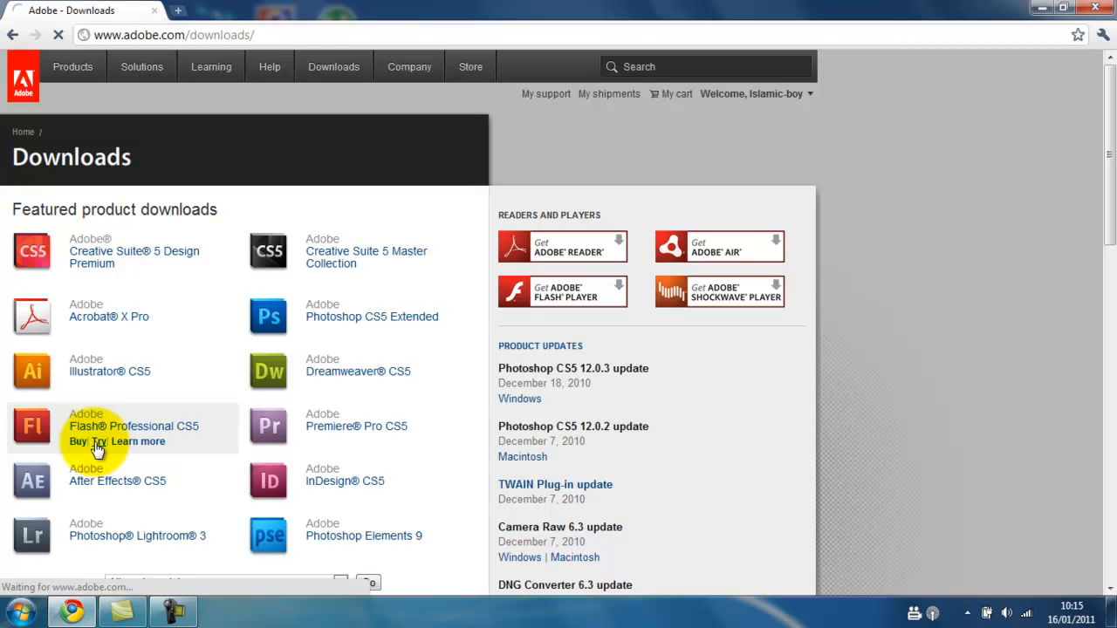
{"action": "mouse_move", "coordinate": [136, 475]}
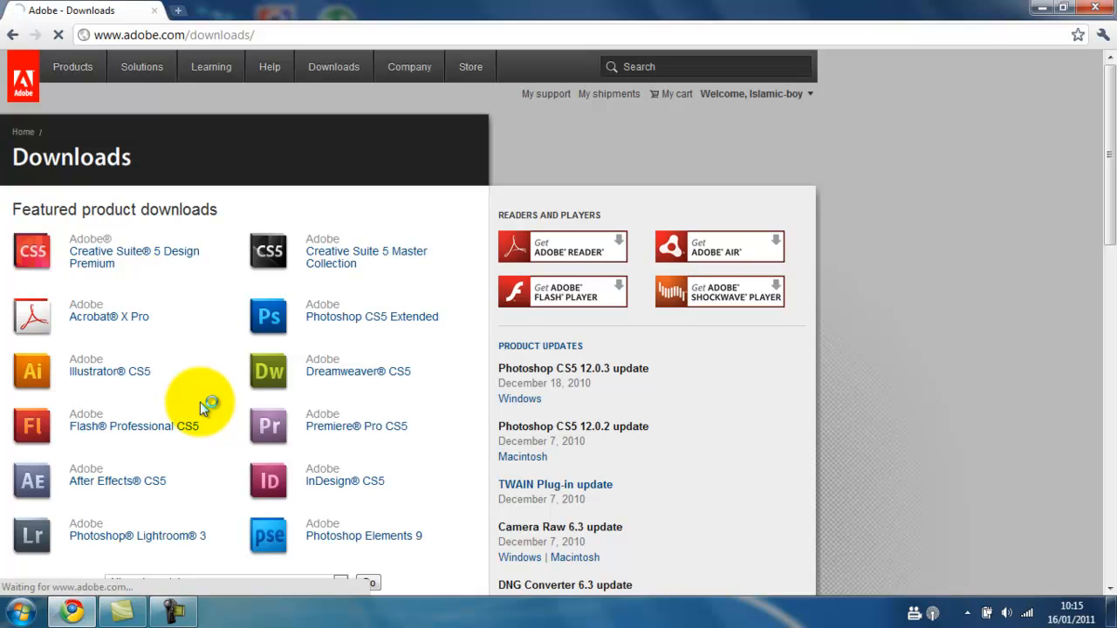
{"action": "left_click", "coordinate": [122, 426]}
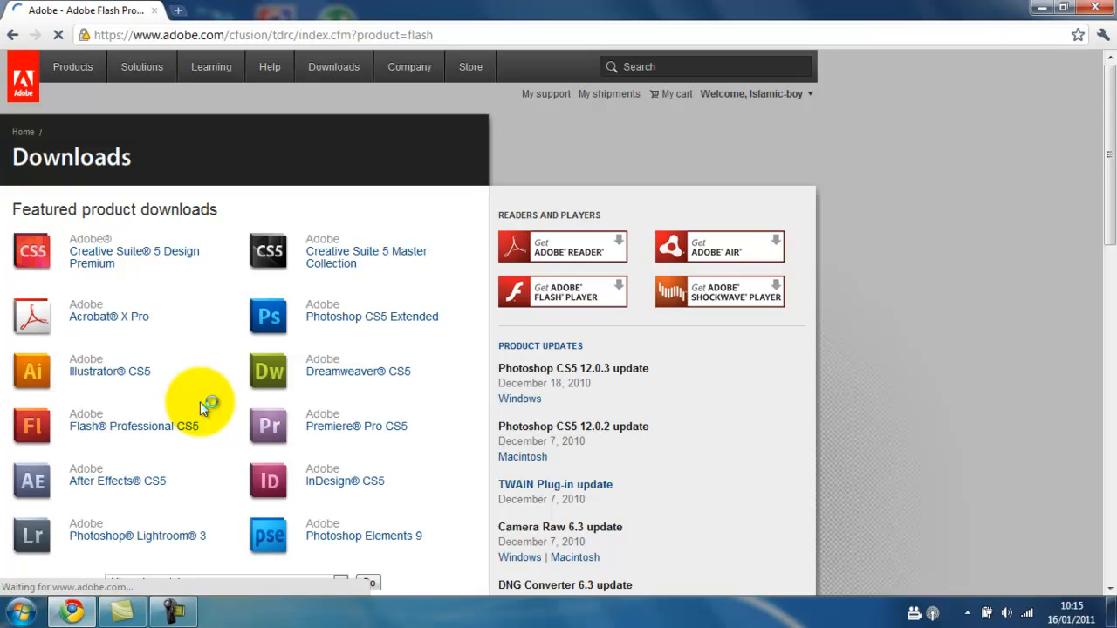
{"action": "left_click", "coordinate": [122, 426]}
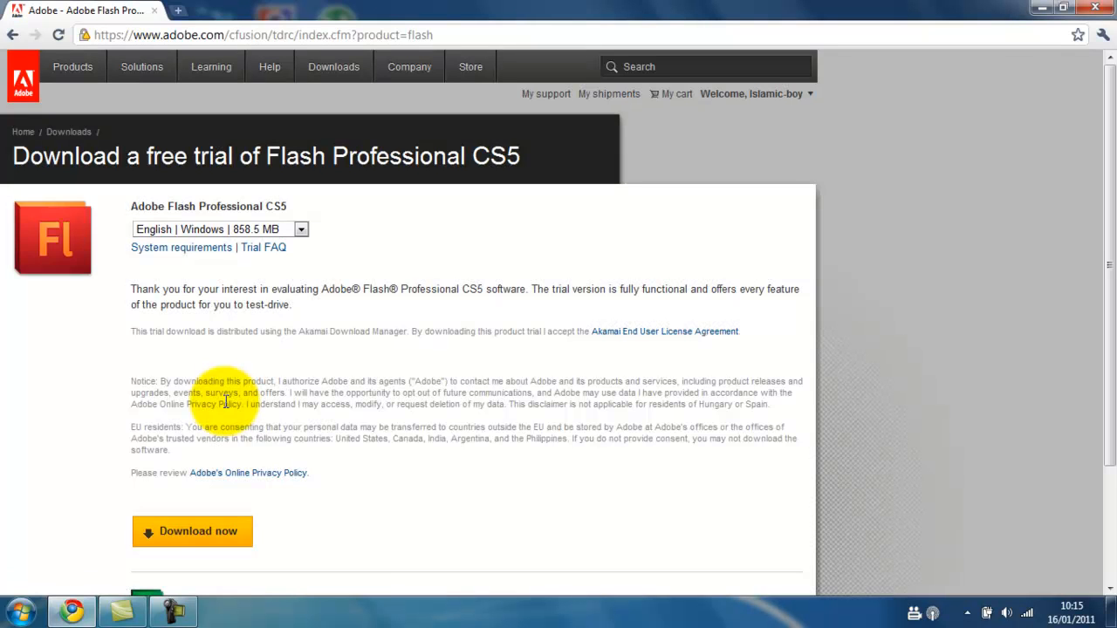
{"action": "mouse_move", "coordinate": [168, 541]}
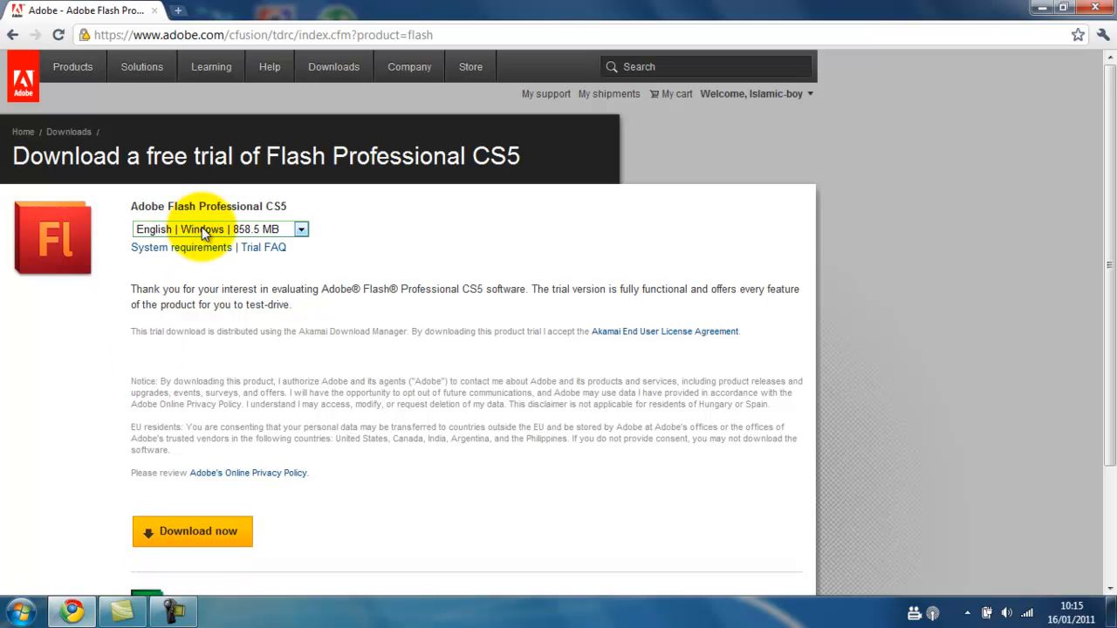
Show the list of language and platform versions, with English Windows 858.5 MB chosen
{"action": "left_click", "coordinate": [300, 228]}
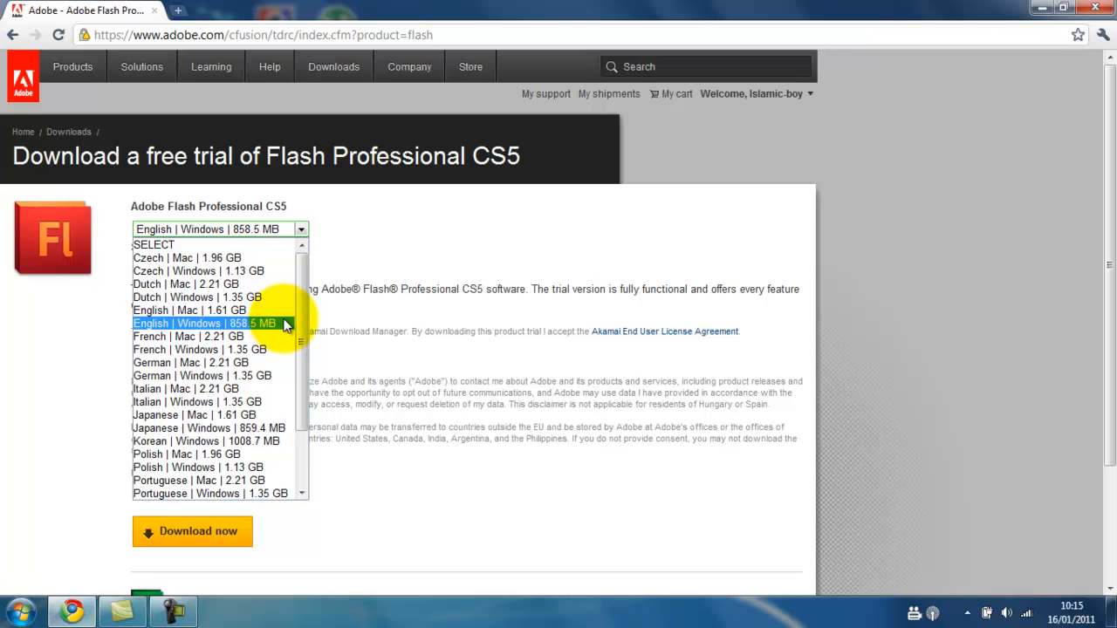
{"action": "mouse_move", "coordinate": [283, 324]}
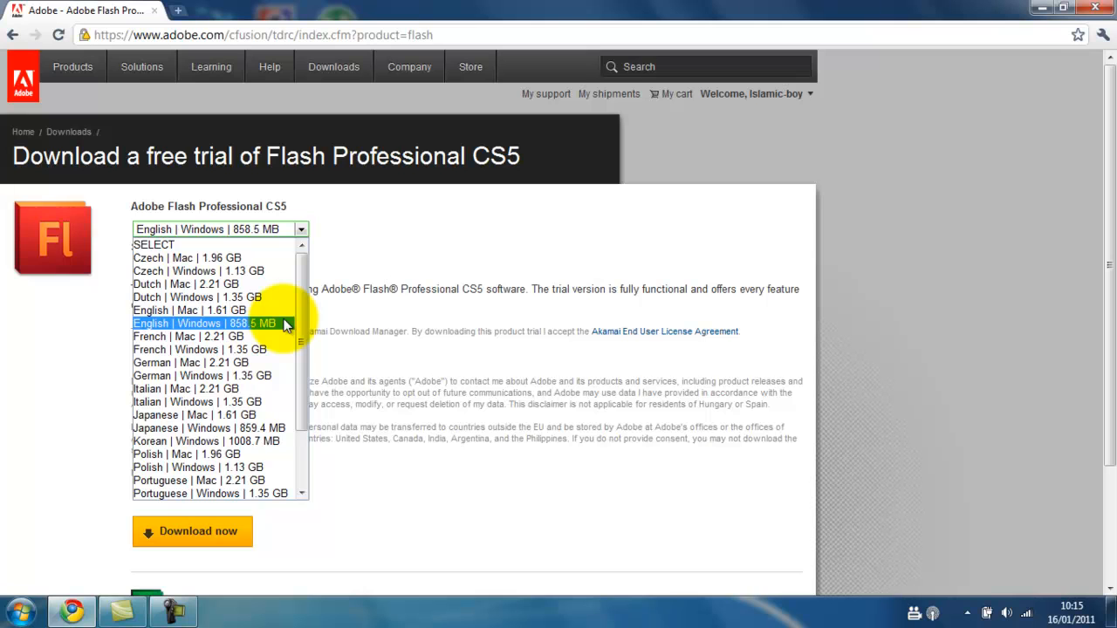